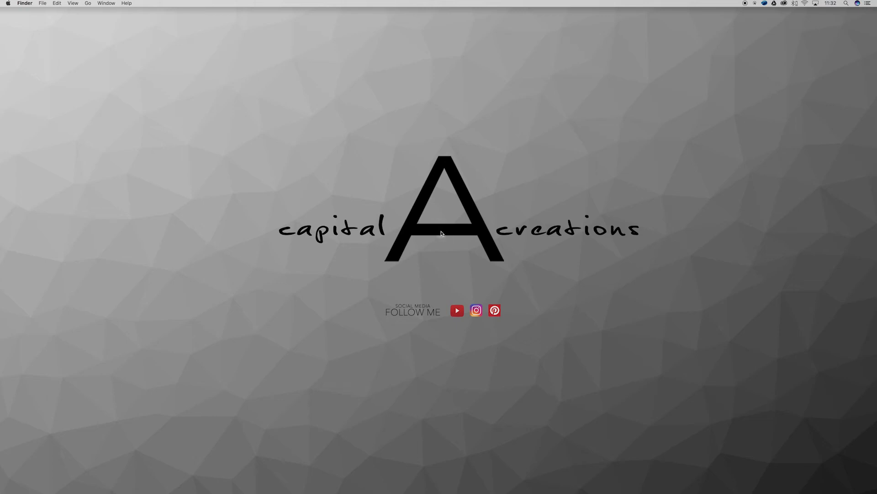
- Launch SketchUp Make 2017 via Spotlight search for 'sketchup'
{"action": "type", "text": "sketchup"}
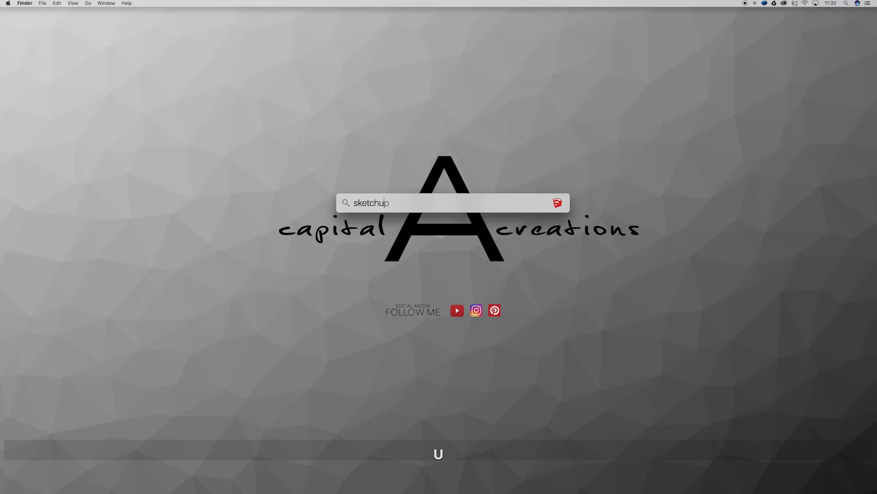
{"action": "key", "text": "enter"}
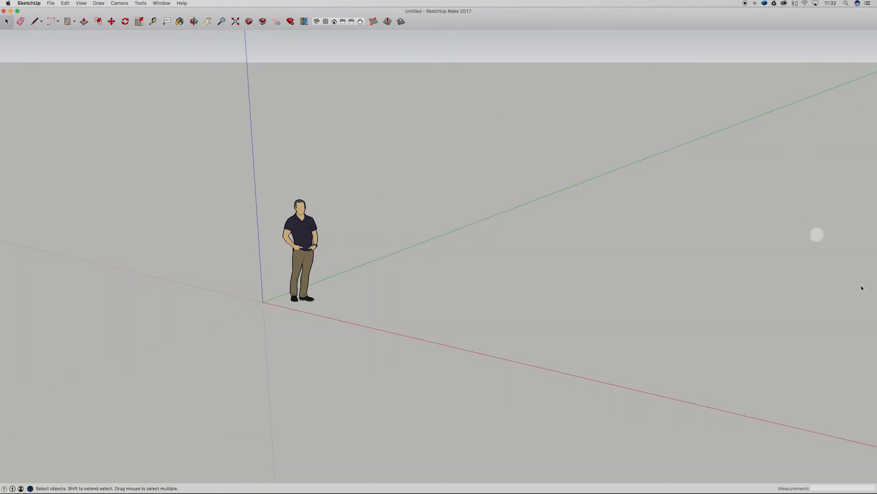
{"action": "mouse_move", "coordinate": [21, 424]}
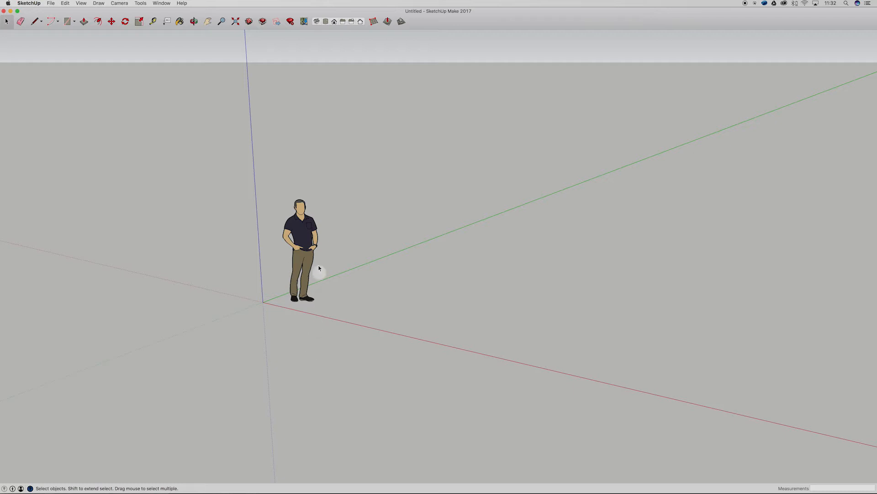
{"action": "left_click", "coordinate": [302, 246]}
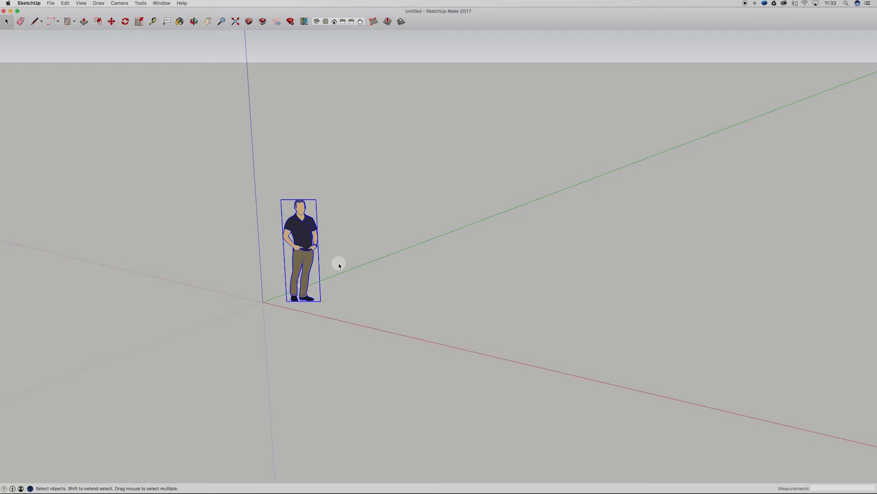
{"action": "mouse_move", "coordinate": [344, 240]}
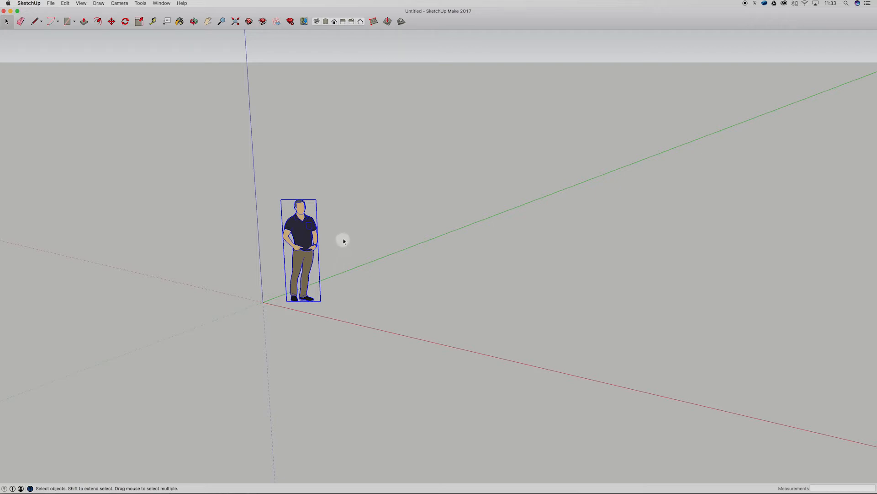
{"action": "mouse_move", "coordinate": [313, 217]}
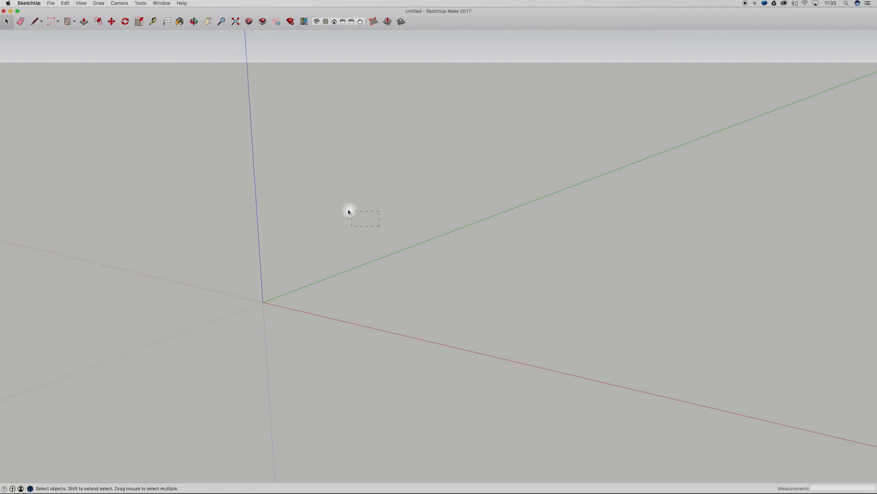
{"action": "left_click_drag", "start_coordinate": [349, 211], "coordinate": [300, 164]}
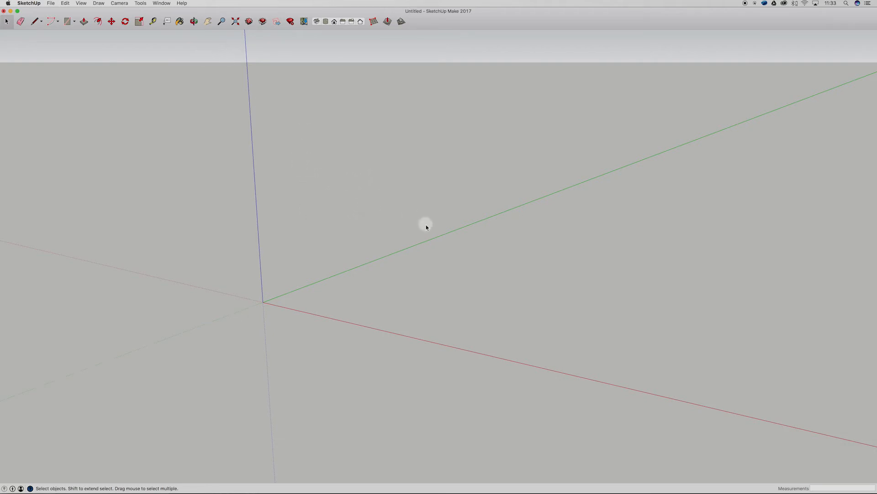
{"action": "left_click_drag", "start_coordinate": [427, 227], "coordinate": [301, 132]}
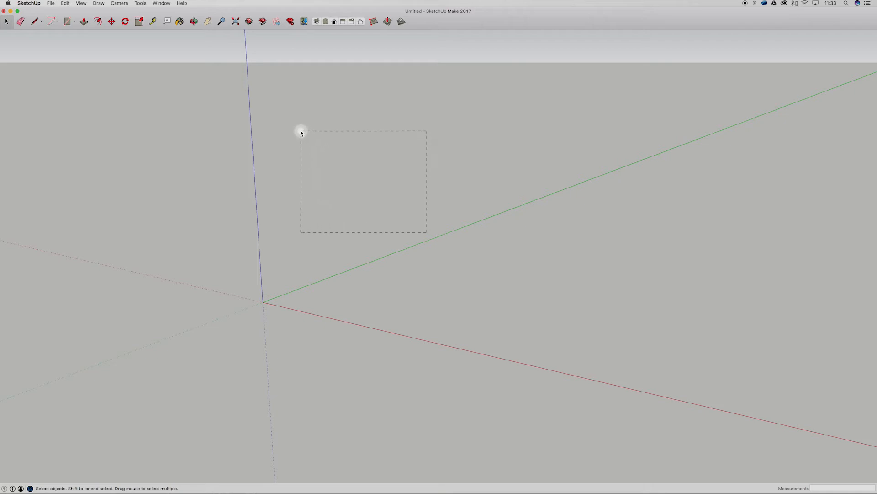
{"action": "left_click_drag", "start_coordinate": [301, 132], "coordinate": [315, 152]}
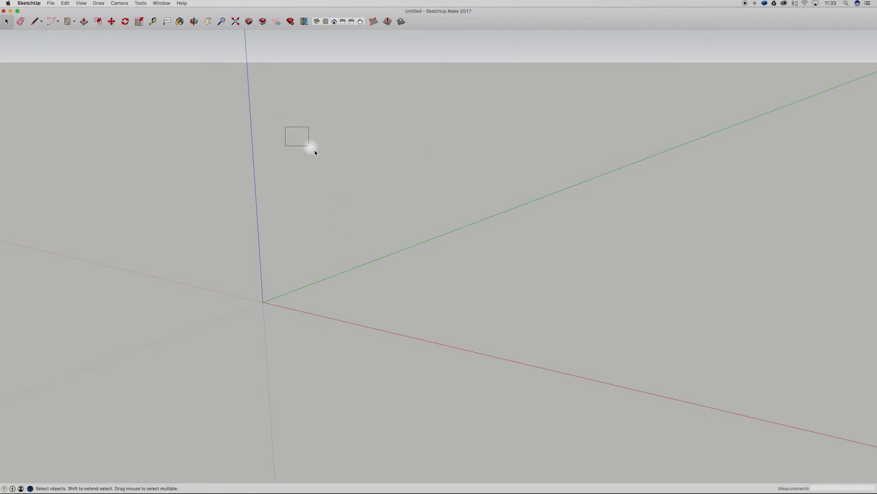
{"action": "left_click_drag", "start_coordinate": [308, 143], "coordinate": [415, 232]}
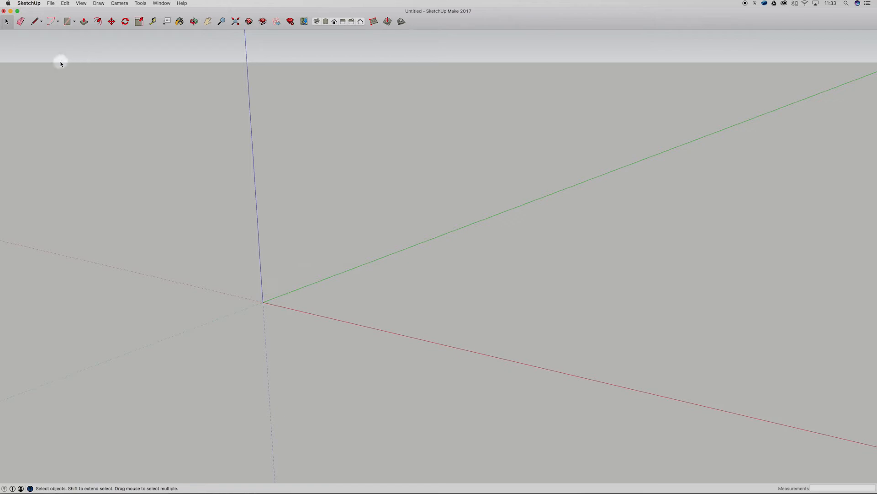
{"action": "key", "text": "ctrl+z"}
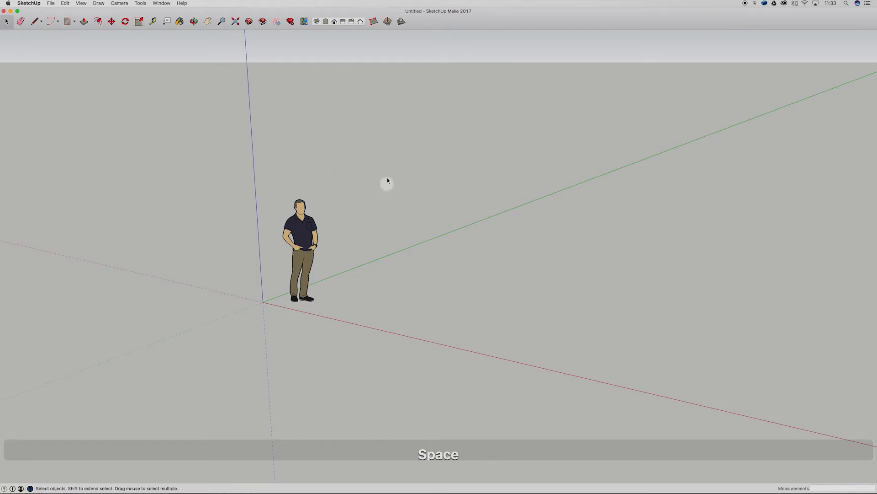
{"action": "left_click_drag", "start_coordinate": [387, 181], "coordinate": [311, 278]}
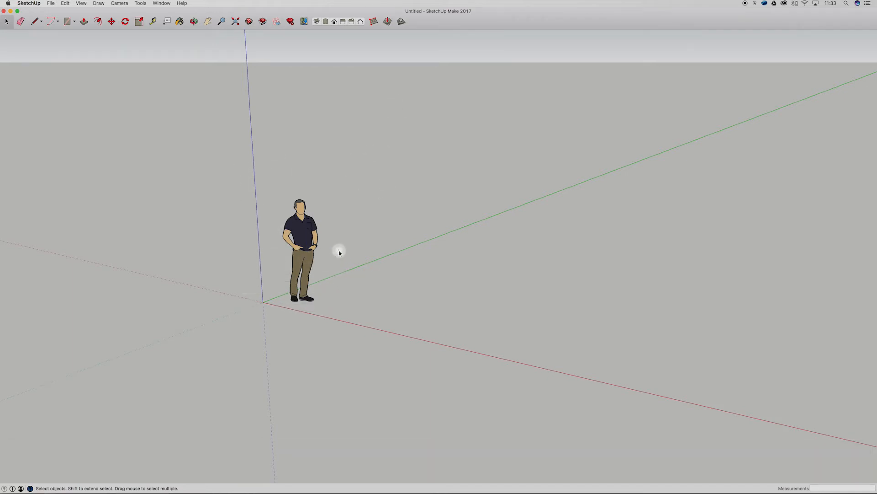
{"action": "mouse_move", "coordinate": [277, 228]}
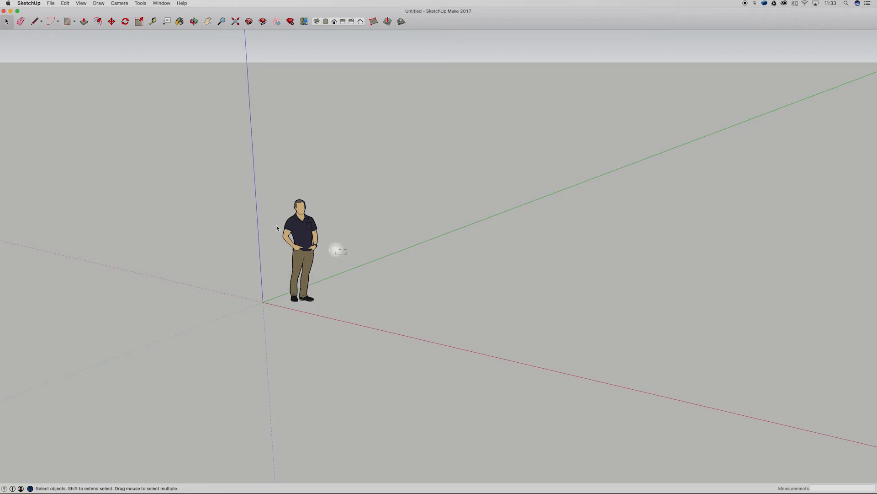
{"action": "left_click", "coordinate": [300, 246]}
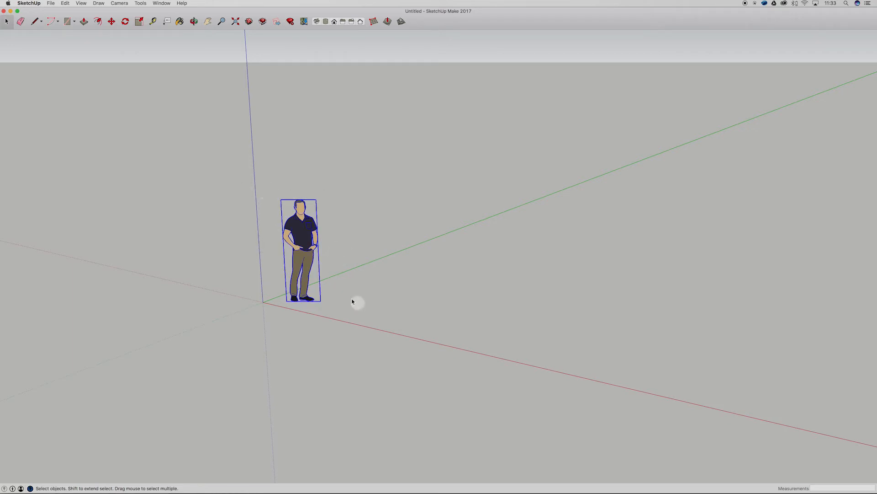
{"action": "mouse_move", "coordinate": [319, 281]}
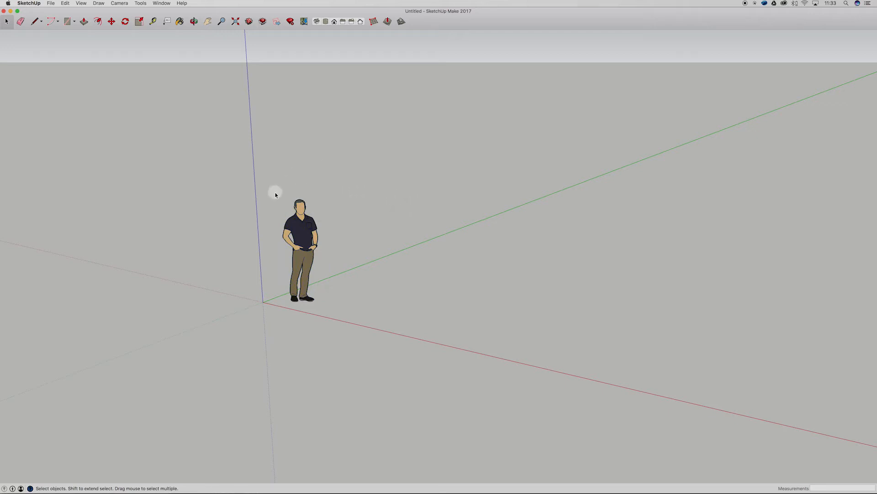
{"action": "mouse_move", "coordinate": [457, 343]}
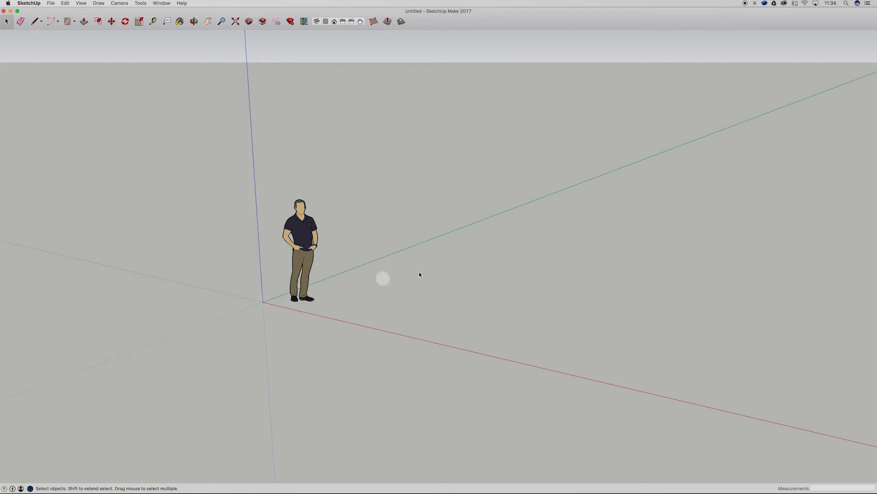
{"action": "mouse_move", "coordinate": [228, 198]}
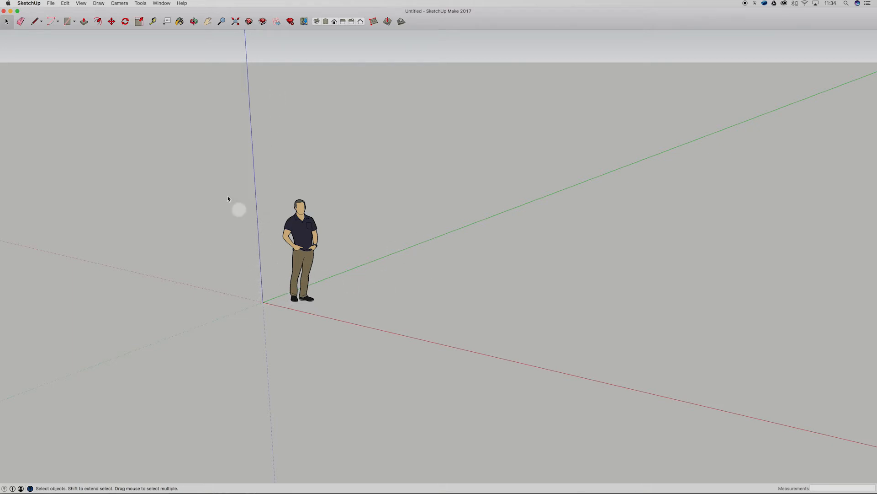
{"action": "mouse_move", "coordinate": [148, 65]}
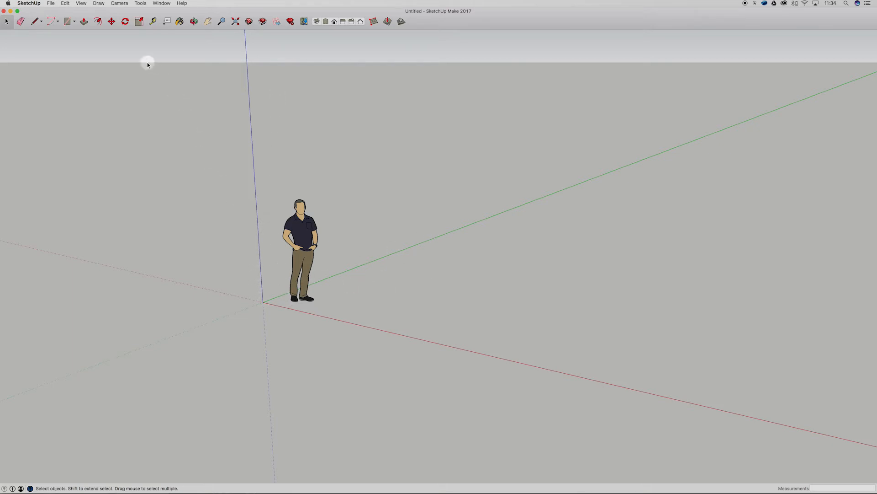
{"action": "mouse_move", "coordinate": [285, 377]}
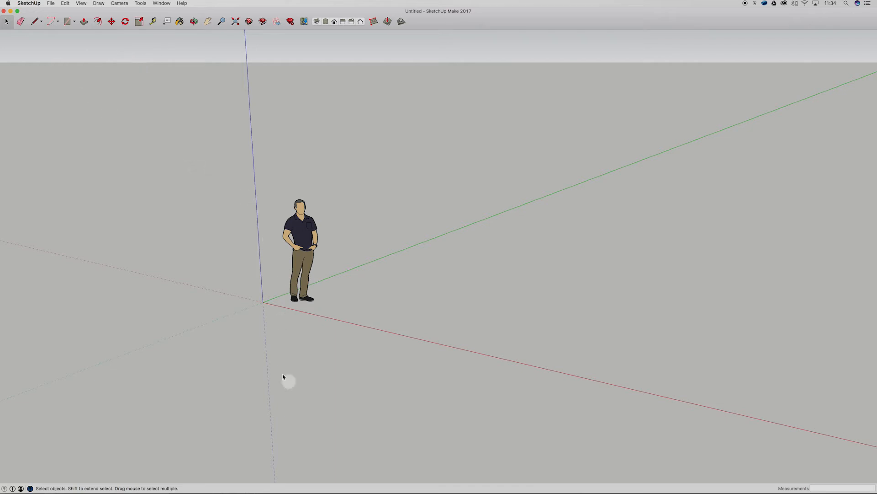
{"action": "mouse_move", "coordinate": [450, 326]}
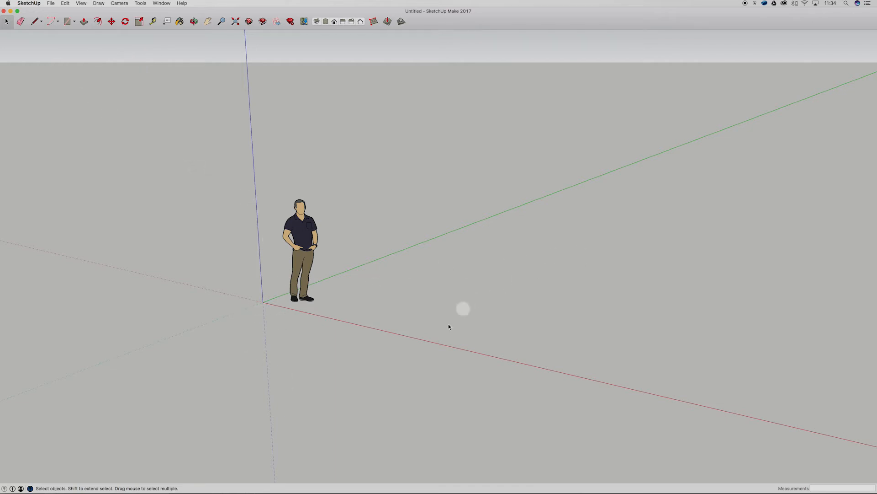
{"action": "mouse_move", "coordinate": [39, 37]}
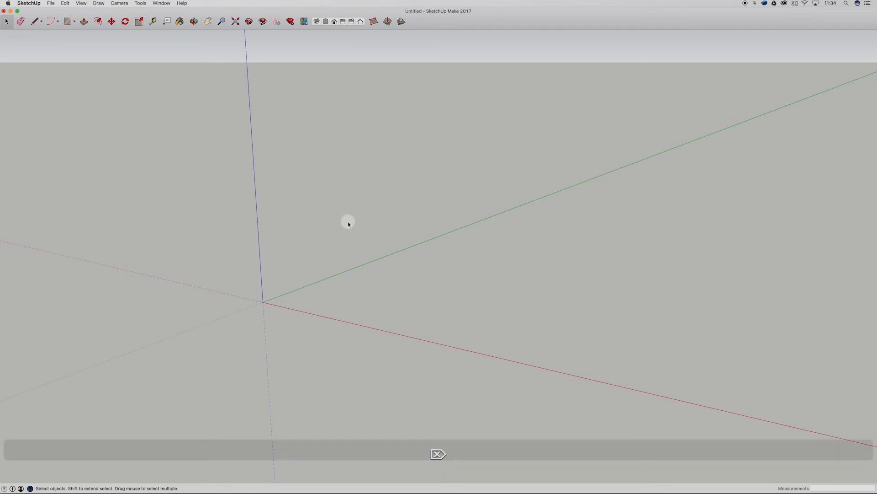
- Start a line at the model origin heading along the green axis
{"action": "left_click", "coordinate": [34, 21]}
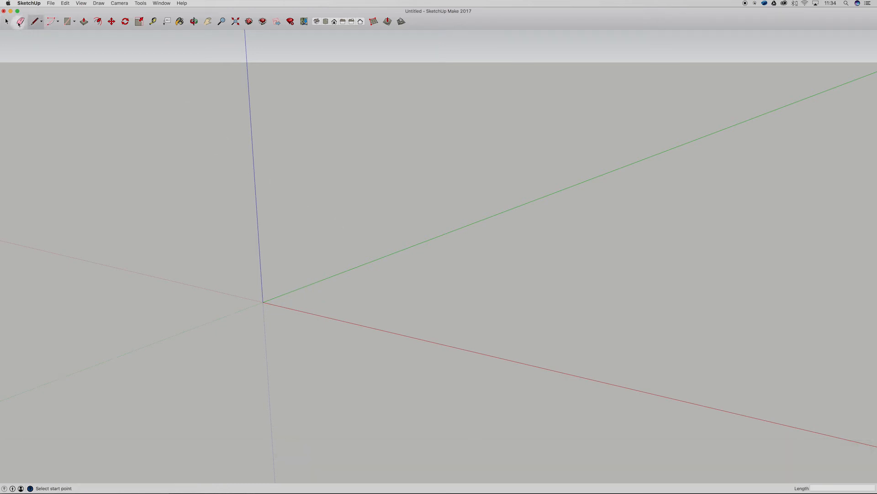
{"action": "left_click", "coordinate": [34, 21]}
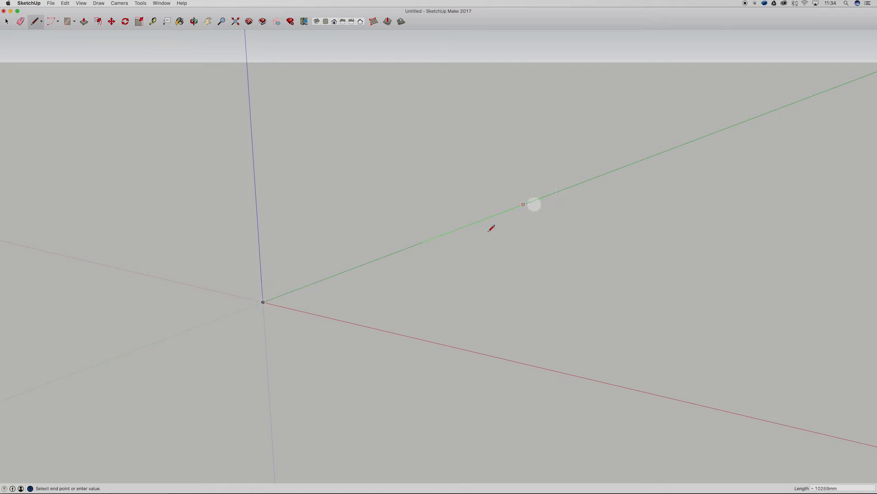
{"action": "mouse_move", "coordinate": [498, 213]}
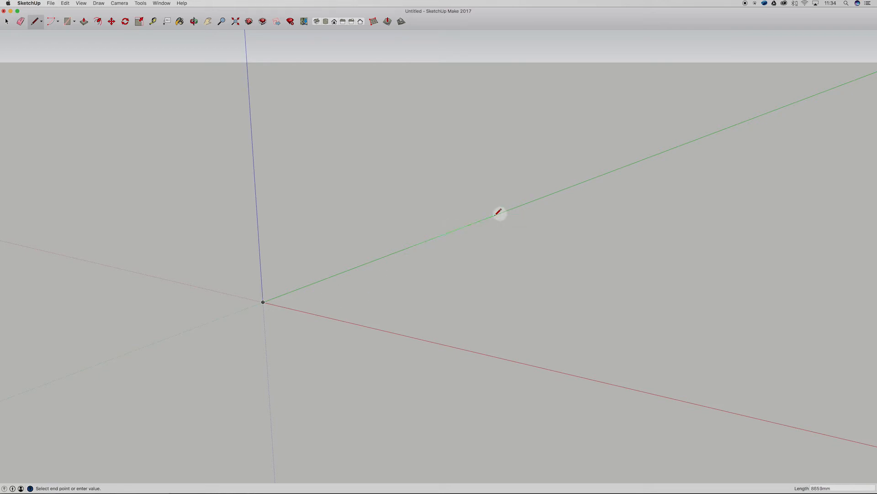
{"action": "mouse_move", "coordinate": [815, 480]}
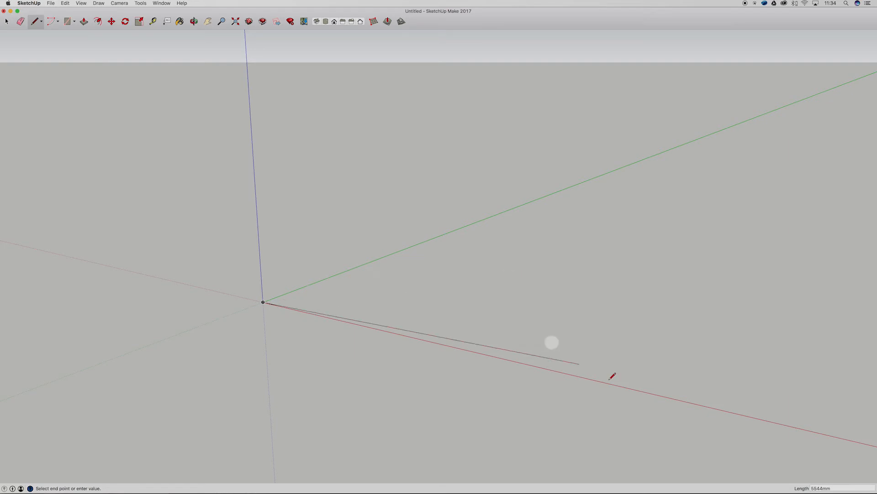
{"action": "mouse_move", "coordinate": [505, 211]}
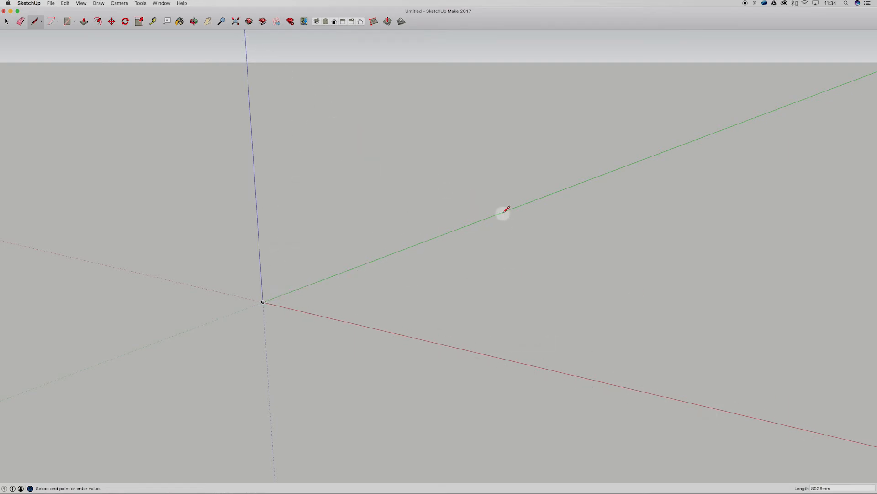
{"action": "mouse_move", "coordinate": [514, 206]}
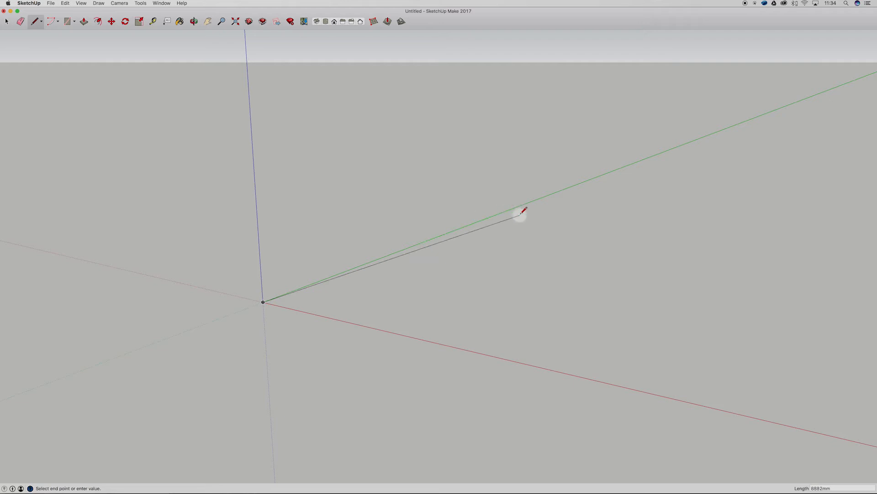
{"action": "mouse_move", "coordinate": [522, 202]}
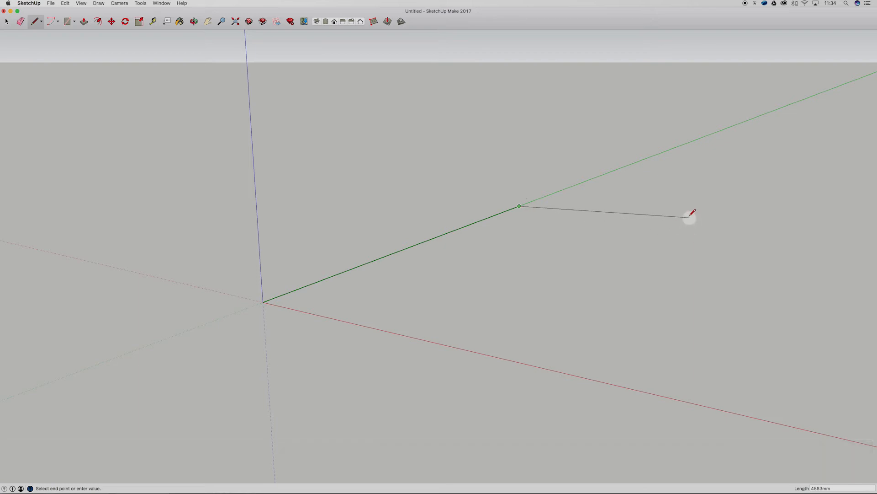
{"action": "mouse_move", "coordinate": [710, 245]}
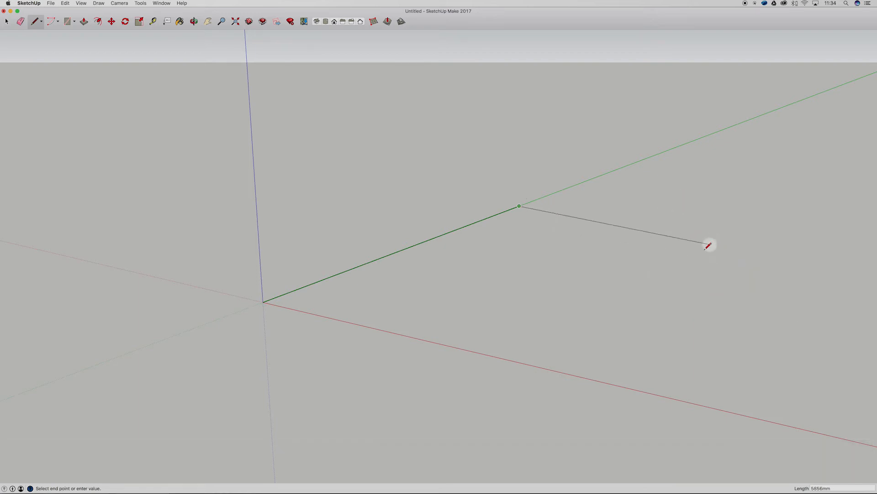
{"action": "mouse_move", "coordinate": [722, 224]}
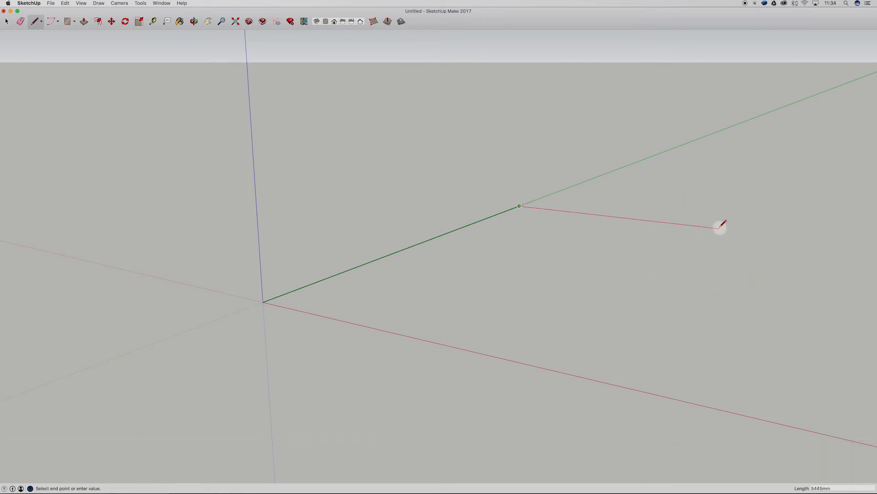
{"action": "mouse_move", "coordinate": [660, 221]}
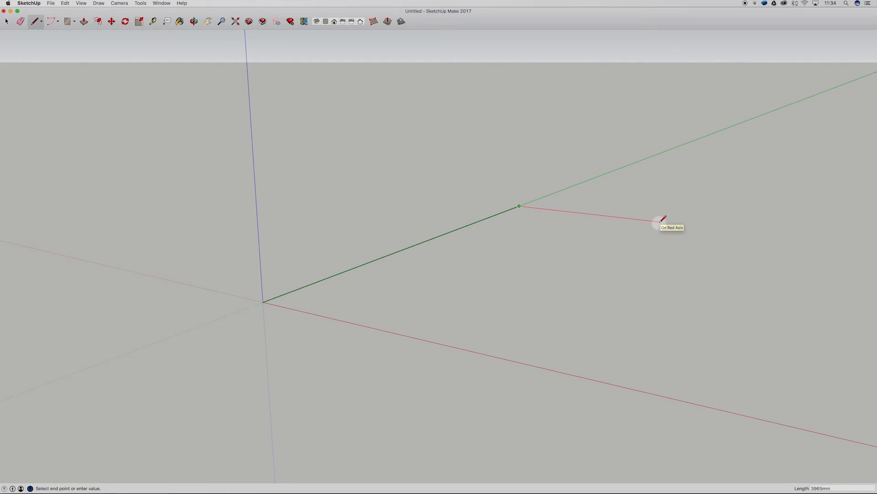
{"action": "mouse_move", "coordinate": [658, 221]}
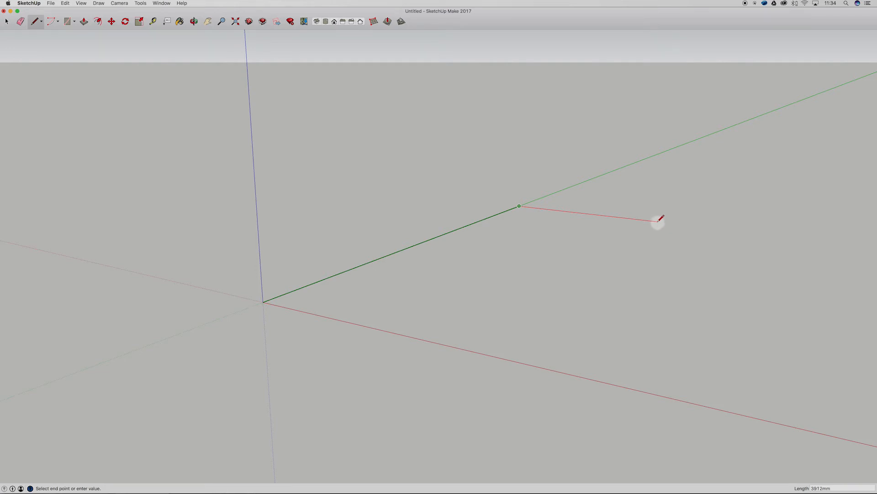
{"action": "mouse_move", "coordinate": [660, 222]}
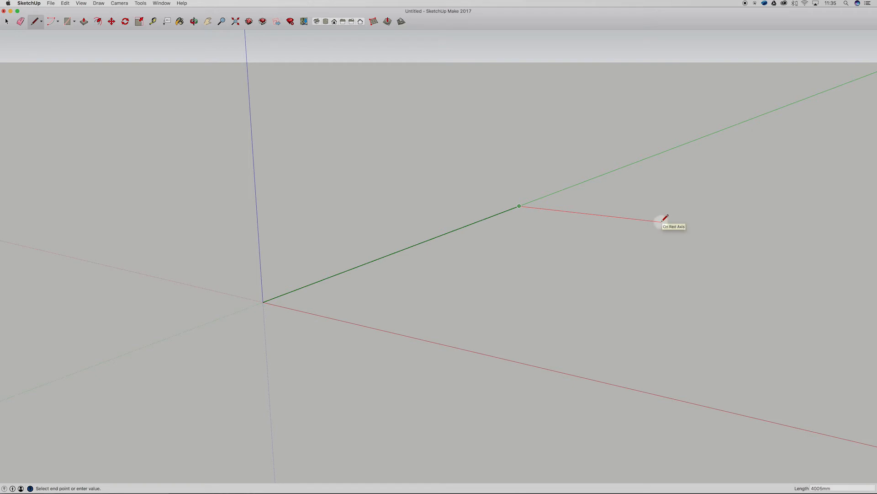
- Undo the freely placed second edge and enter the 4000mm length instead
{"action": "left_click", "coordinate": [667, 218]}
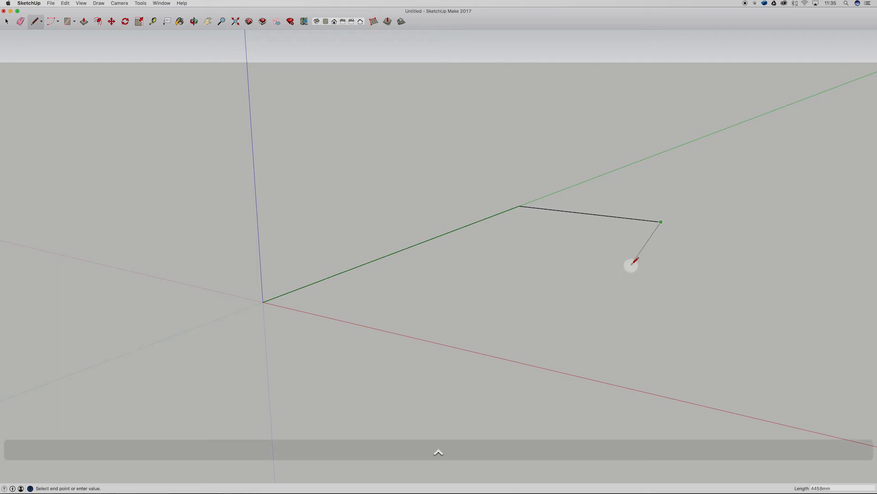
{"action": "key", "text": "cmd+z"}
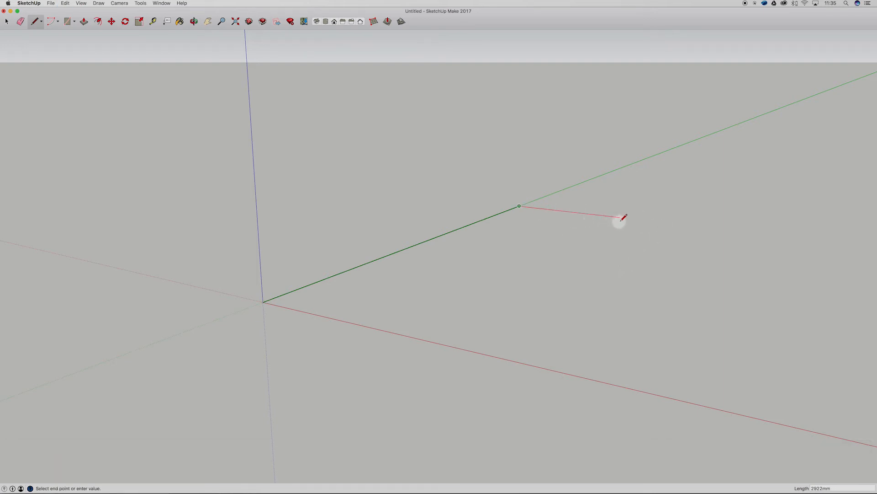
{"action": "type", "text": "0"}
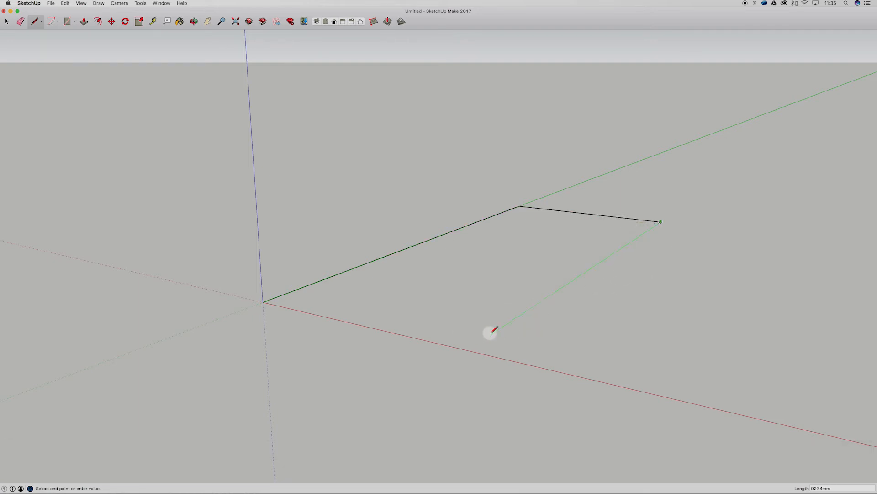
{"action": "mouse_move", "coordinate": [467, 347]}
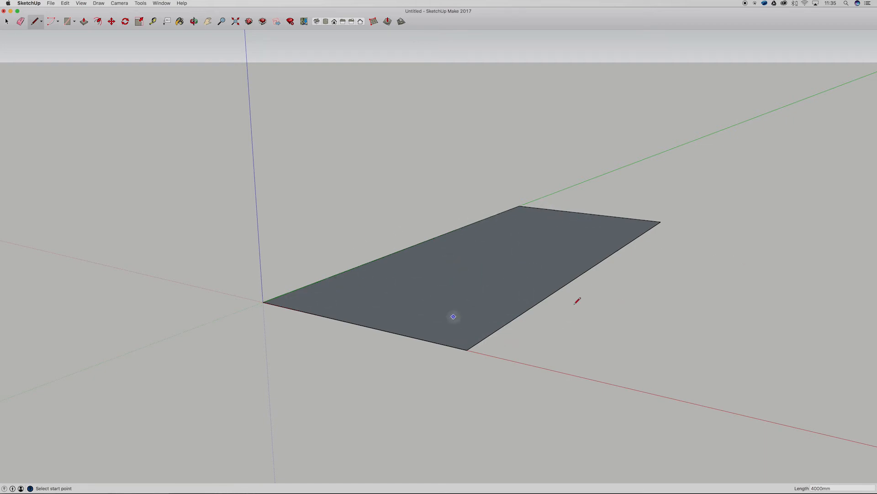
{"action": "mouse_move", "coordinate": [520, 282]}
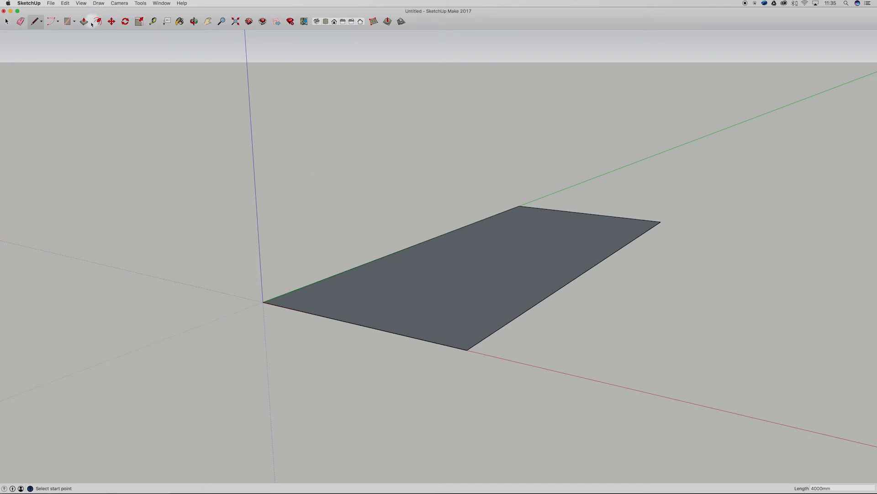
{"action": "mouse_move", "coordinate": [84, 21]}
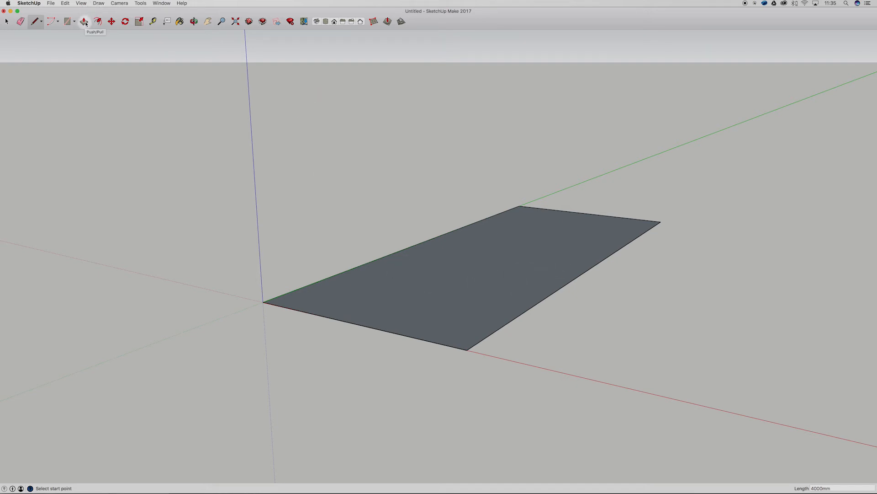
{"action": "mouse_move", "coordinate": [85, 22]}
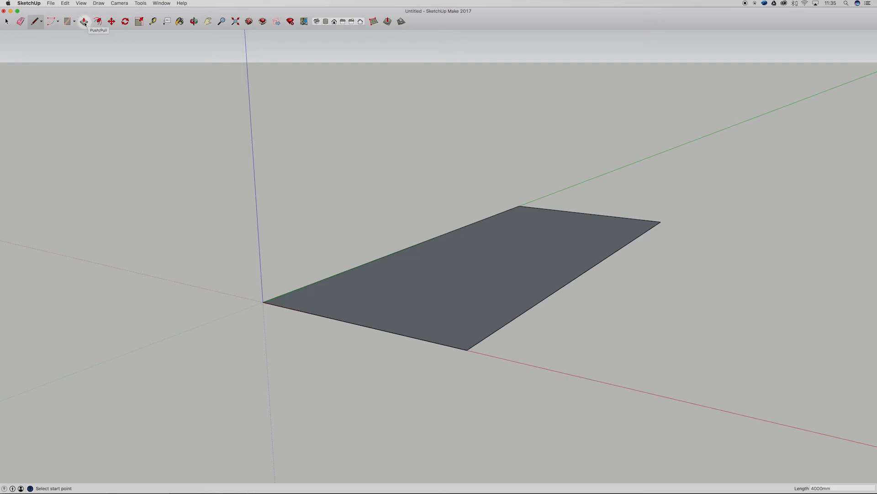
- Activate Push/Pull ready to extrude the flat rectangle
{"action": "left_click", "coordinate": [84, 21]}
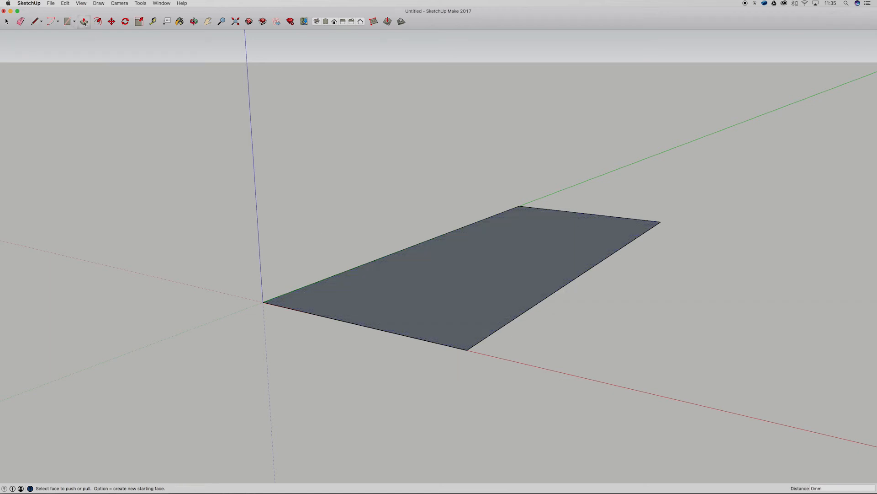
- Pull the rectangle face up into a box about 2300mm tall
{"action": "left_click", "coordinate": [84, 21]}
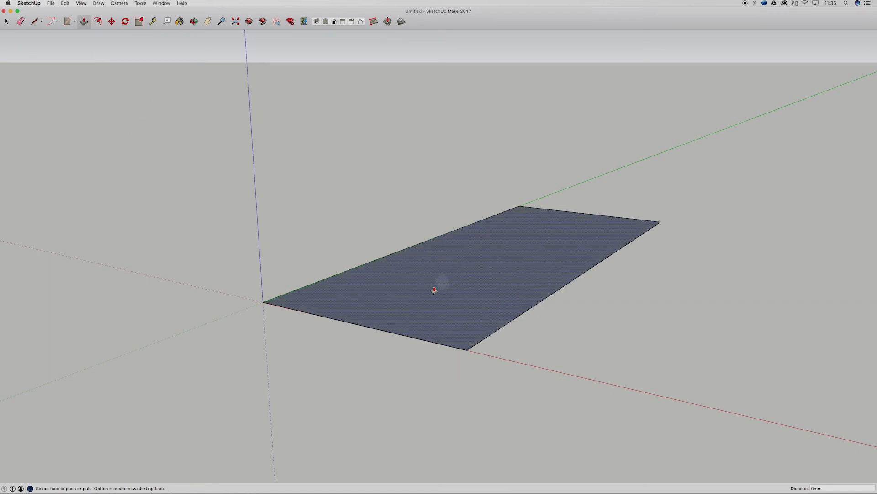
{"action": "mouse_move", "coordinate": [491, 302]}
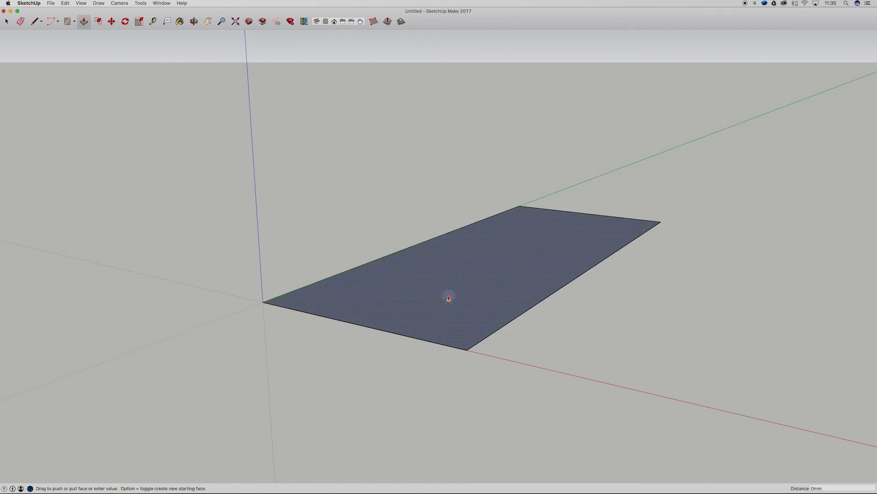
{"action": "left_click_drag", "start_coordinate": [448, 297], "coordinate": [451, 263]}
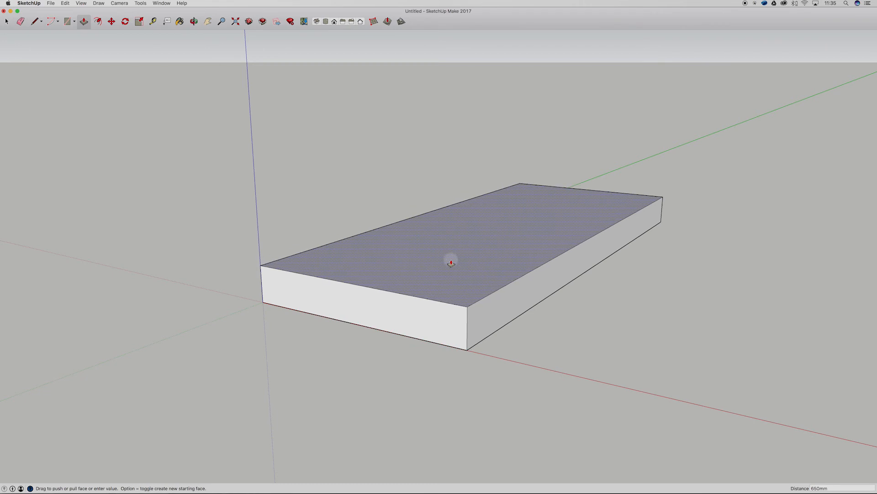
{"action": "left_click_drag", "start_coordinate": [450, 262], "coordinate": [469, 300]}
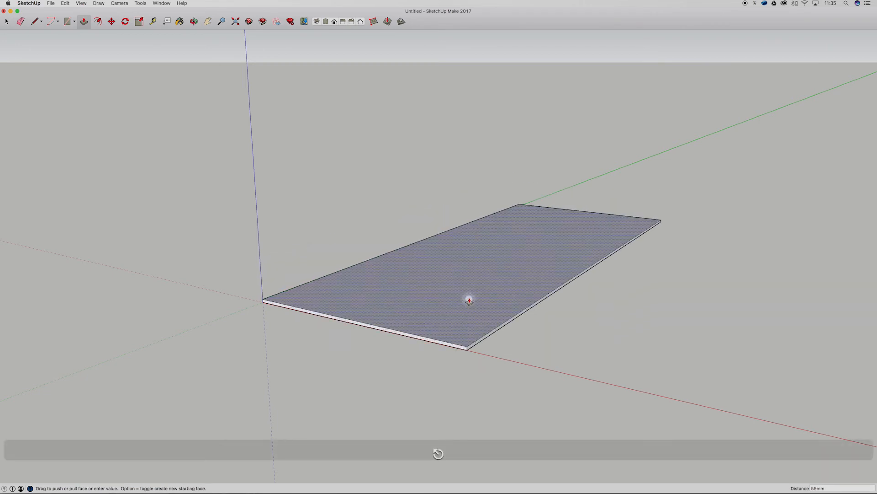
{"action": "left_click_drag", "start_coordinate": [469, 301], "coordinate": [477, 246]}
{"action": "type", "text": "2300"}
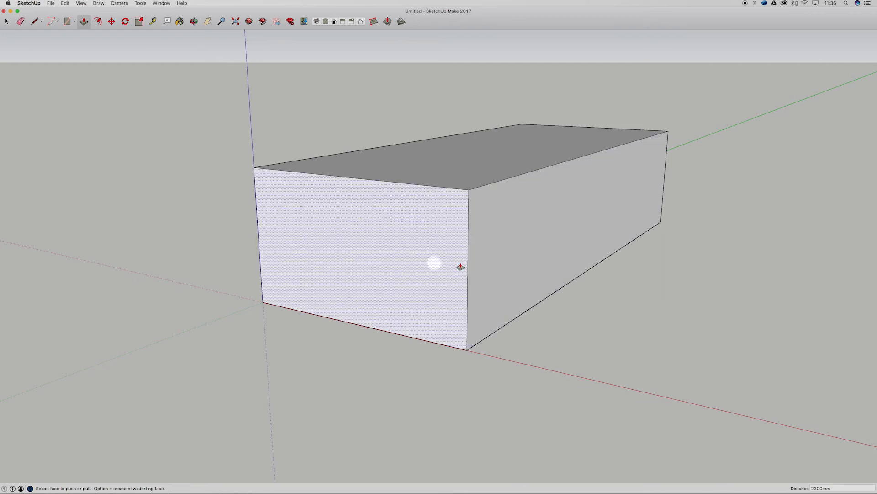
{"action": "mouse_move", "coordinate": [385, 140]}
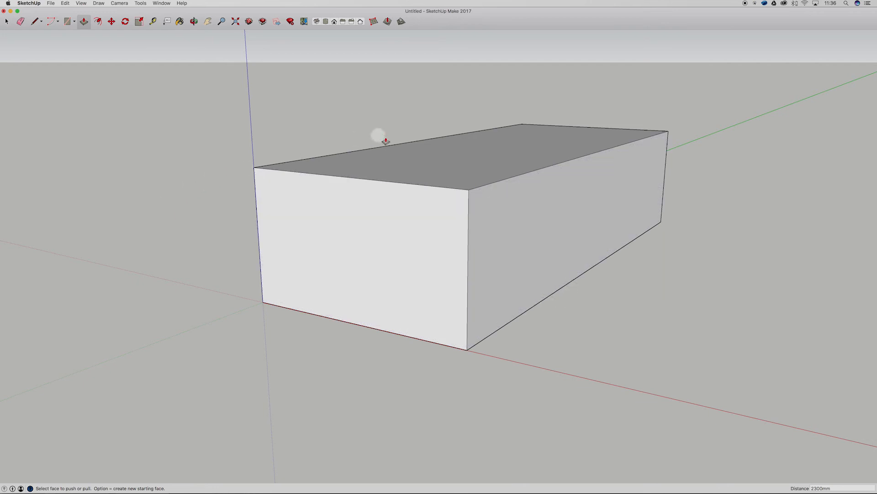
{"action": "mouse_move", "coordinate": [527, 324]}
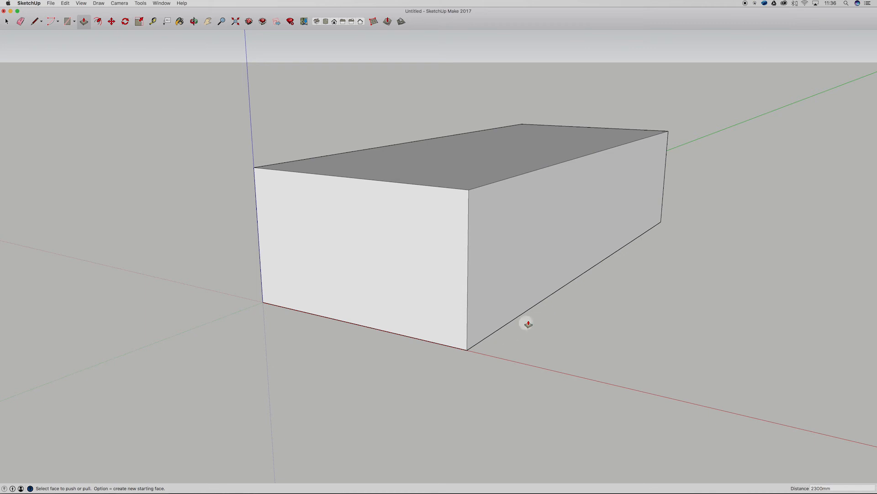
{"action": "mouse_move", "coordinate": [533, 319]}
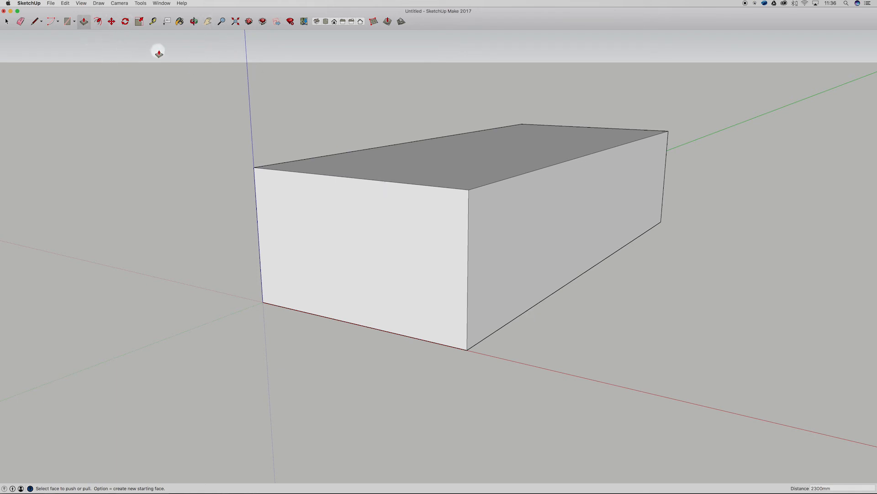
{"action": "mouse_move", "coordinate": [468, 21]}
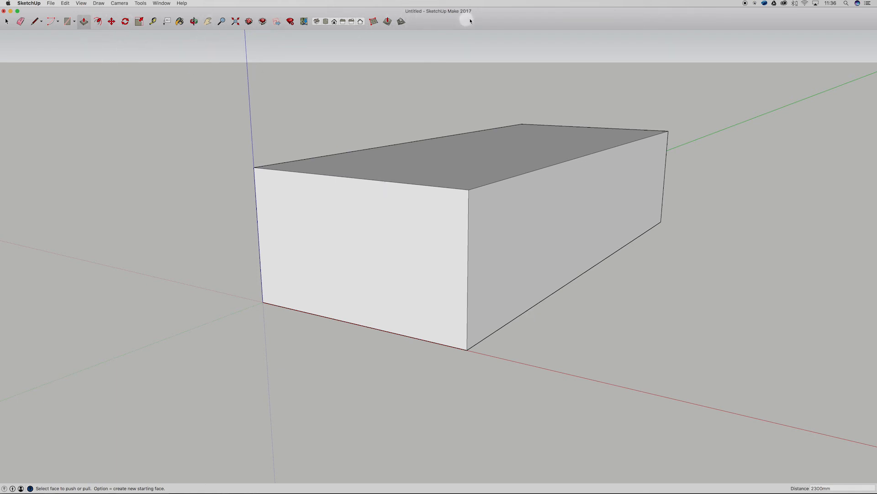
- Customize the main toolbar with the default icon set including Offset
{"action": "right_click", "coordinate": [463, 21]}
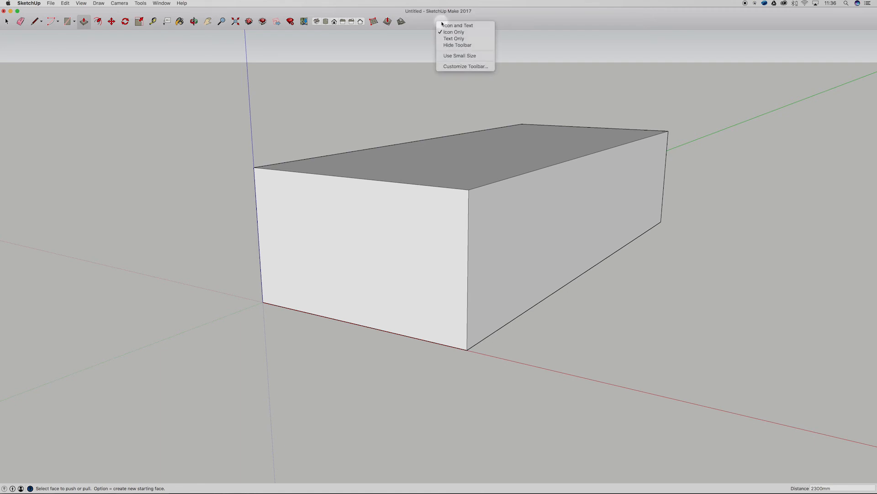
{"action": "mouse_move", "coordinate": [460, 56]}
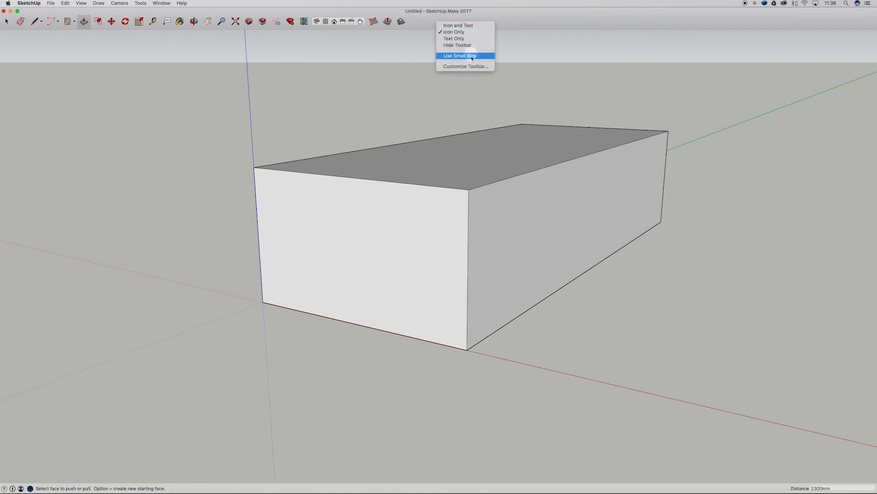
{"action": "left_click", "coordinate": [459, 56]}
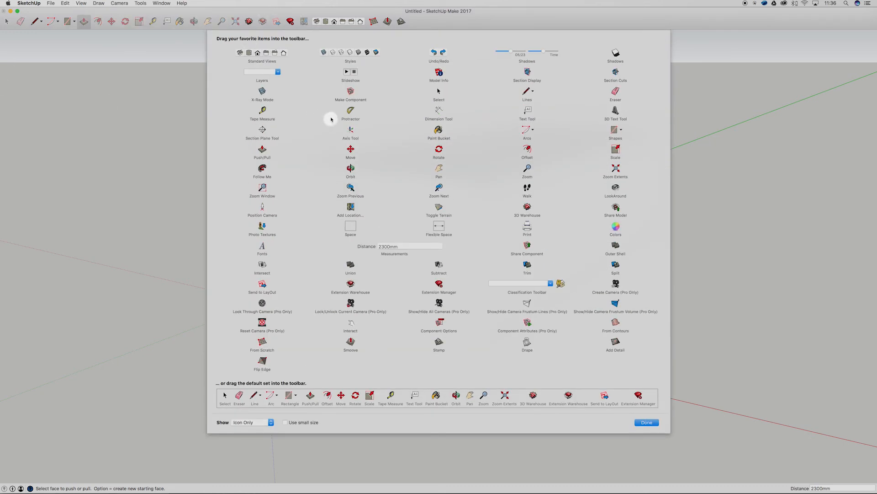
{"action": "mouse_move", "coordinate": [404, 391]}
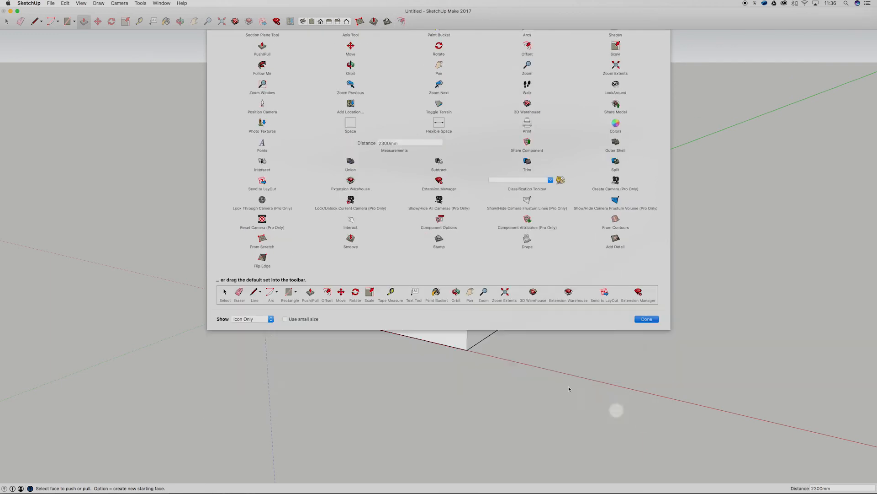
{"action": "left_click", "coordinate": [646, 318]}
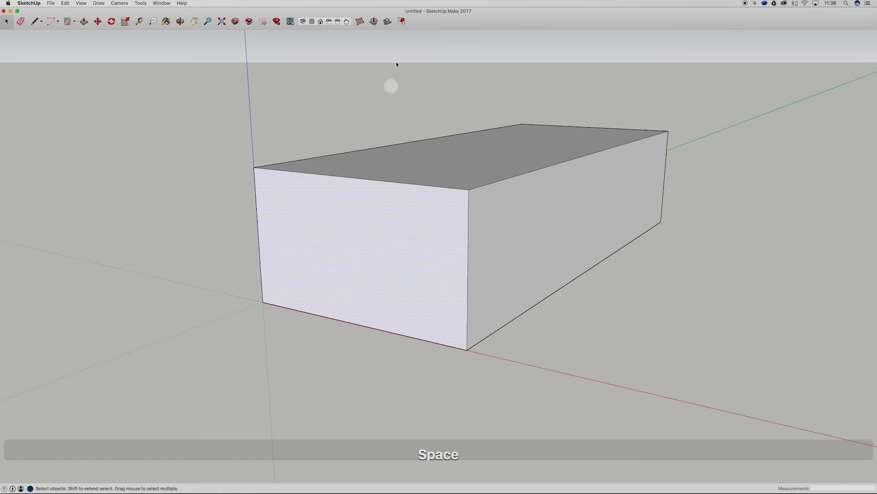
- Offset the box's front face 150mm inward to outline an inner panel
{"action": "left_click", "coordinate": [400, 22]}
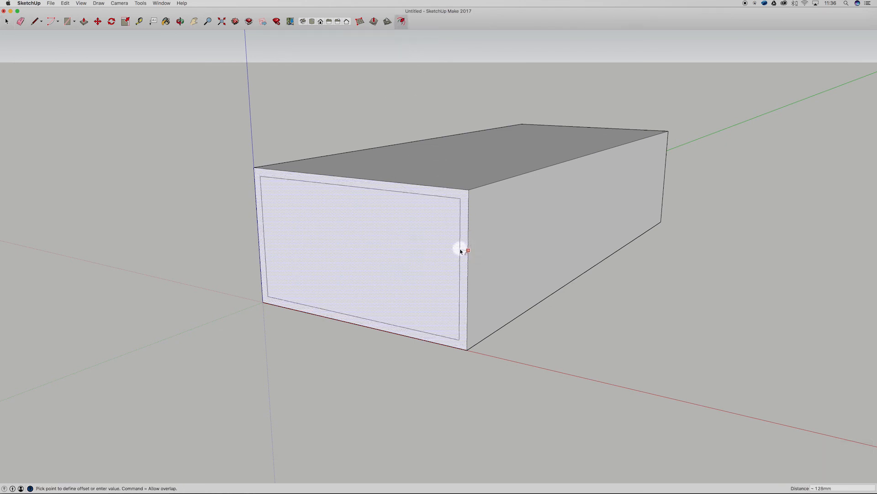
{"action": "type", "text": "0"}
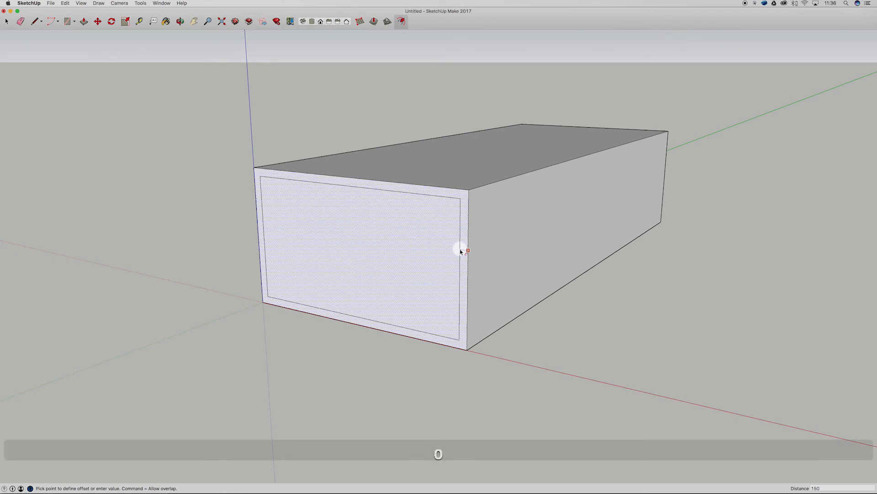
{"action": "left_click", "coordinate": [462, 249]}
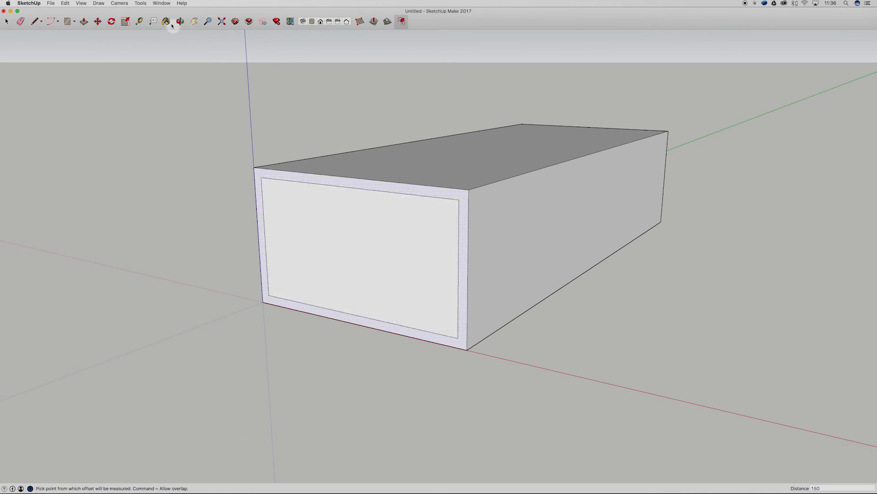
{"action": "left_click", "coordinate": [84, 21]}
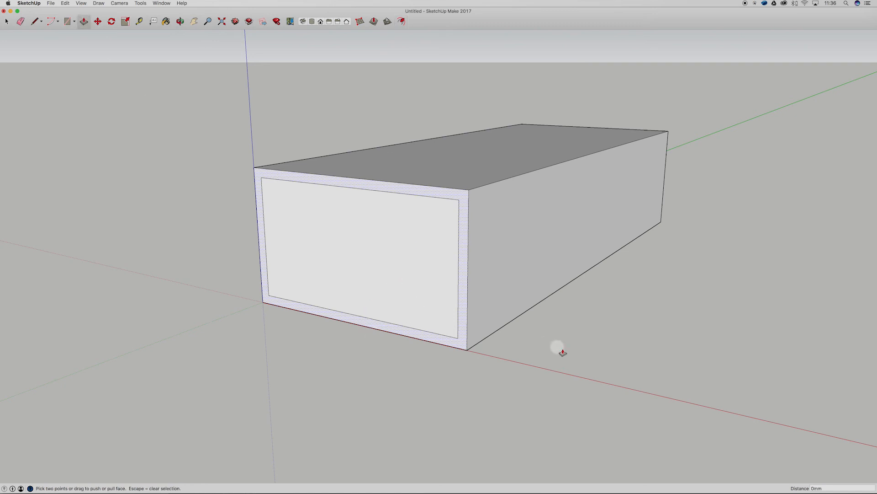
- Push the inner front panel about 1204mm into the box, hollowing it out
{"action": "key", "text": "space"}
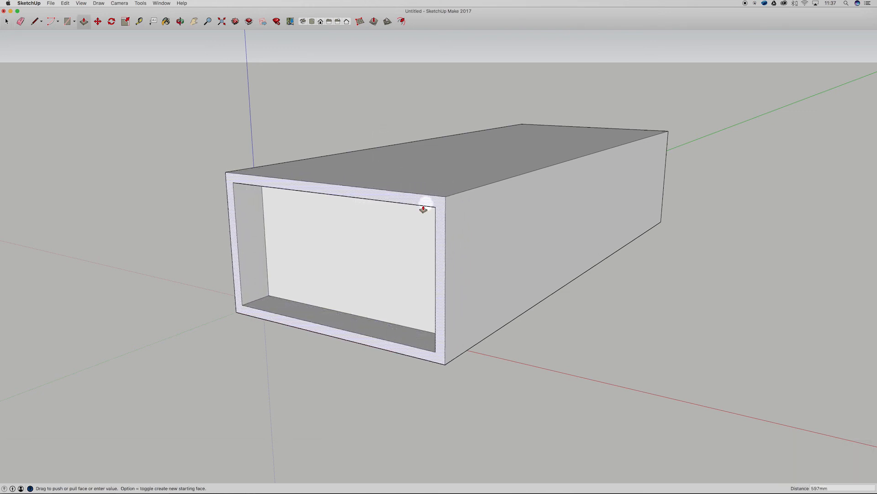
{"action": "left_click_drag", "start_coordinate": [423, 210], "coordinate": [430, 352]}
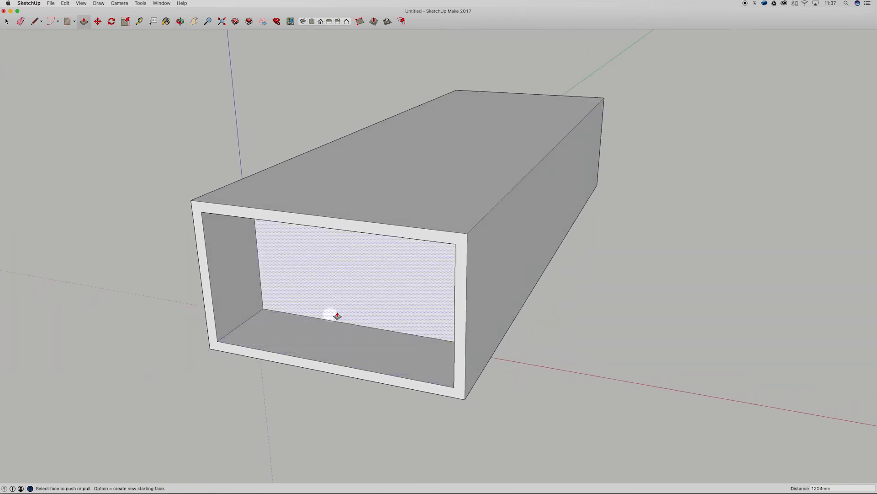
{"action": "mouse_move", "coordinate": [393, 253]}
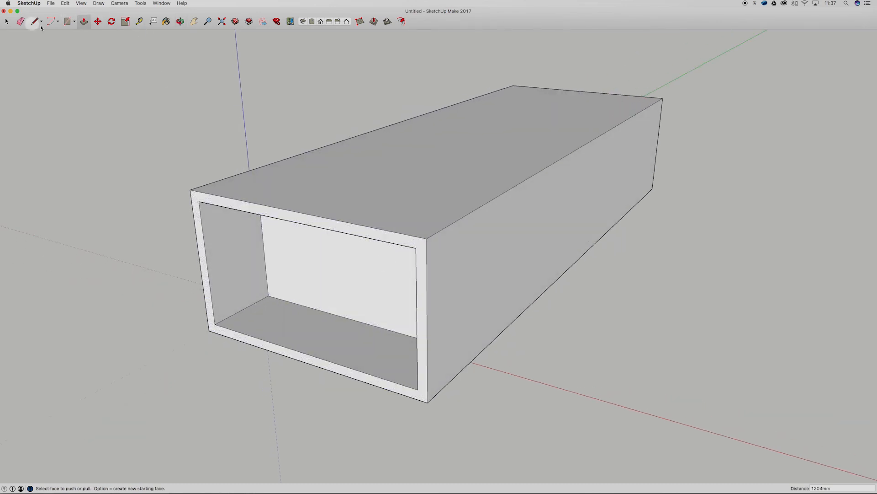
- Start a ridge line at the midpoint of the box's top front edge
{"action": "left_click", "coordinate": [34, 21]}
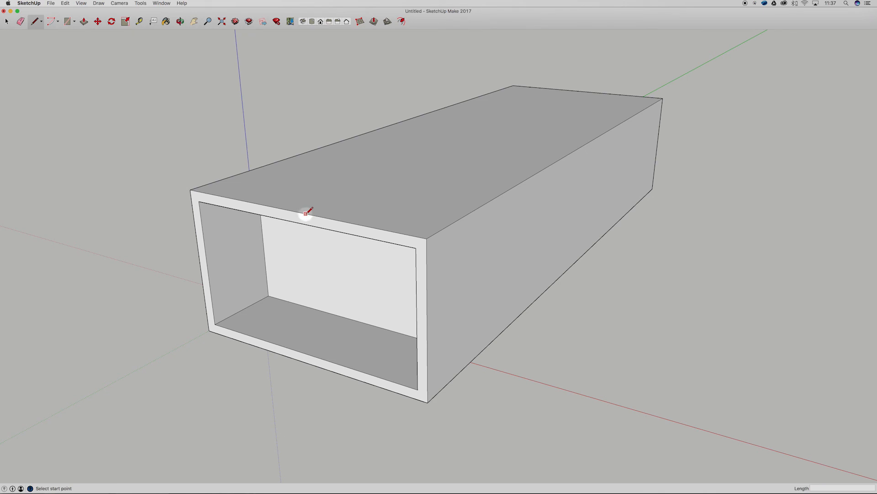
{"action": "mouse_move", "coordinate": [295, 214]}
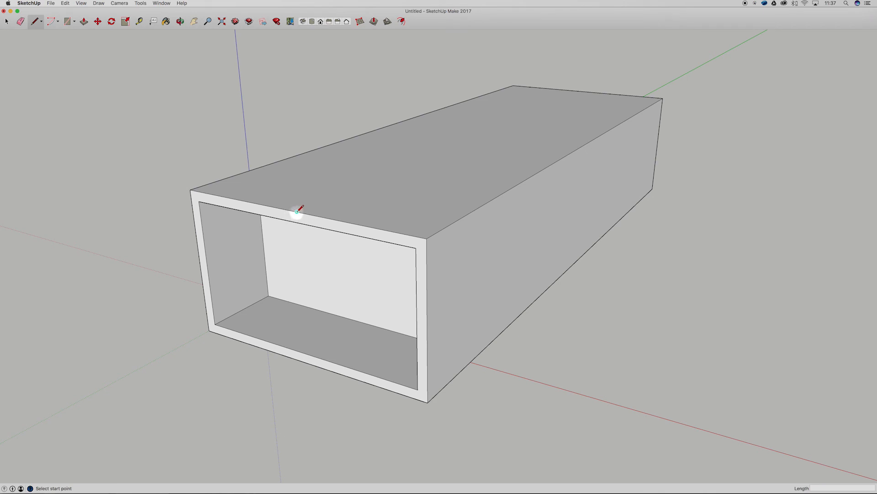
{"action": "left_click", "coordinate": [296, 211]}
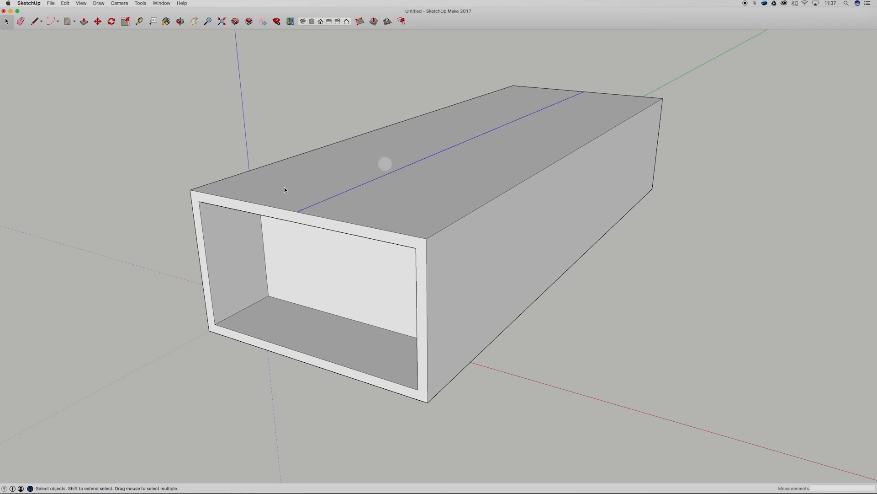
{"action": "mouse_move", "coordinate": [295, 122]}
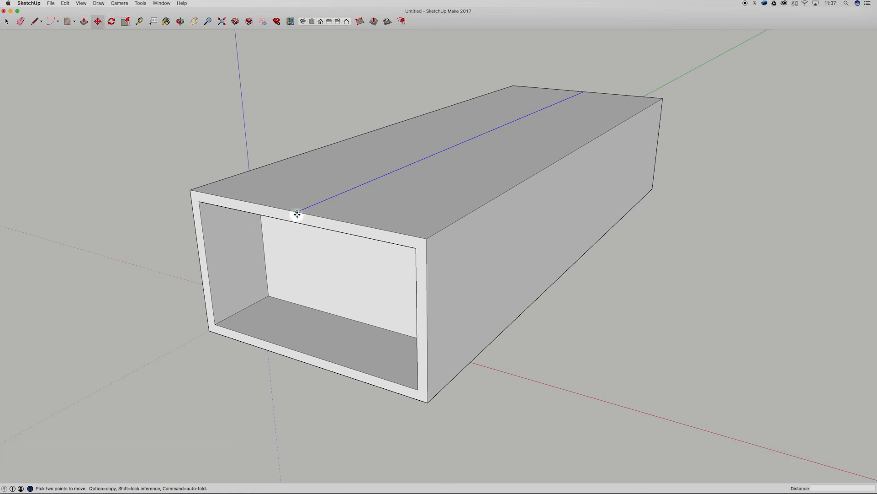
- Move the ridge line up about 884mm to form a pitched gable roof
{"action": "left_click_drag", "start_coordinate": [297, 214], "coordinate": [293, 145]}
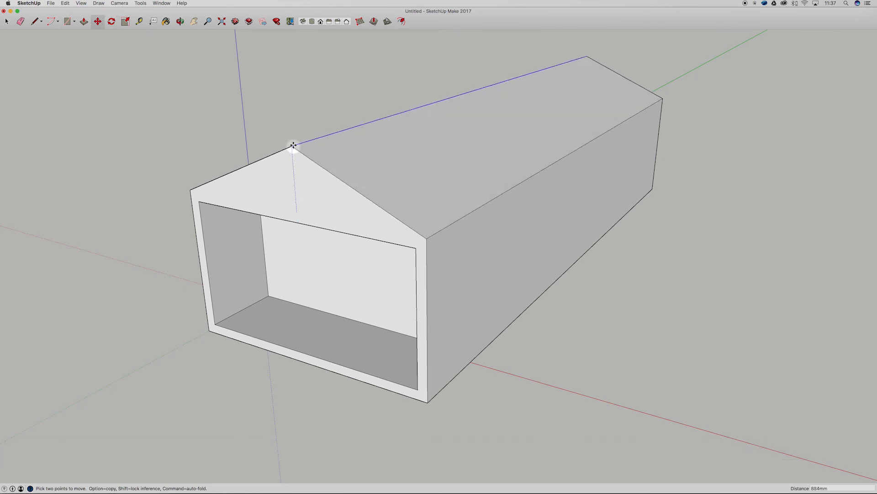
{"action": "left_click_drag", "start_coordinate": [293, 146], "coordinate": [289, 126]}
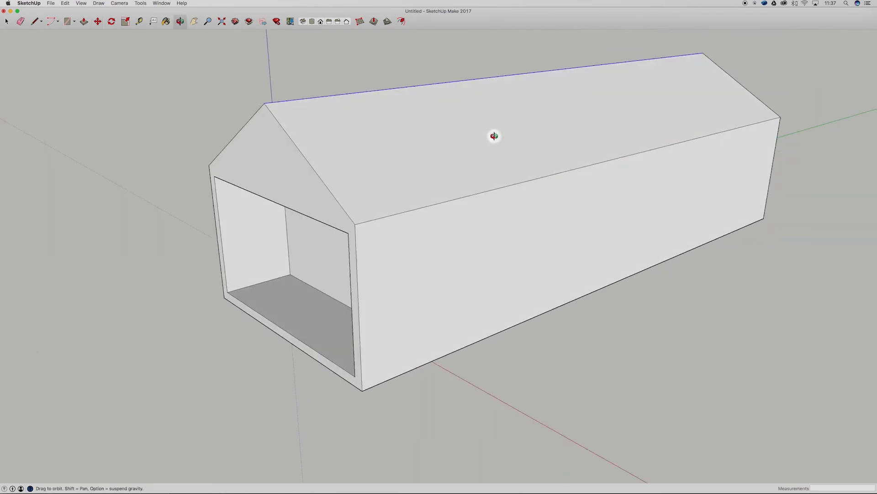
- Activate the Move tool after viewing the pitched-roof shell from the side
{"action": "left_click", "coordinate": [84, 21]}
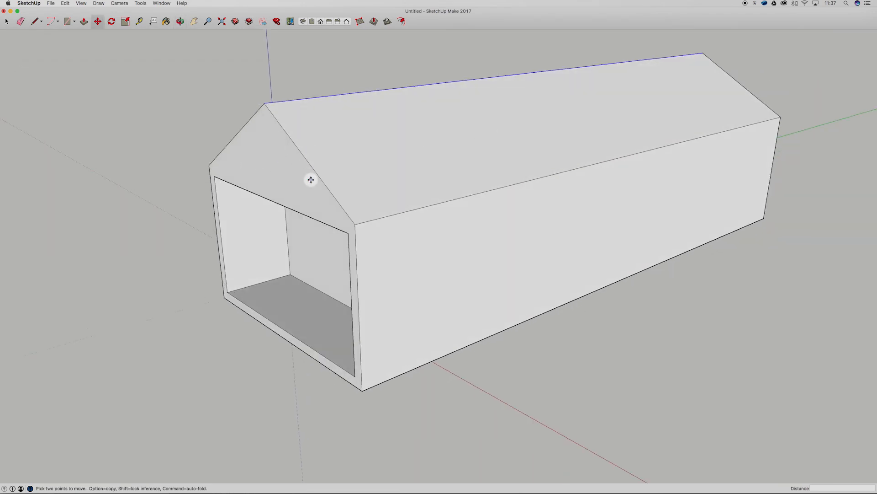